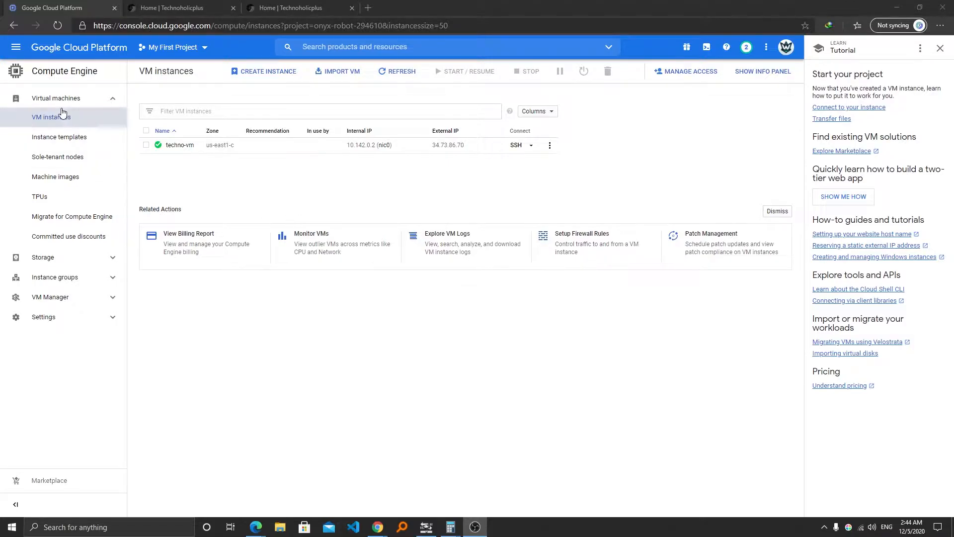
Open an SSH browser session to the techno-vm instance from the VM instances list
{"action": "left_click", "coordinate": [51, 117]}
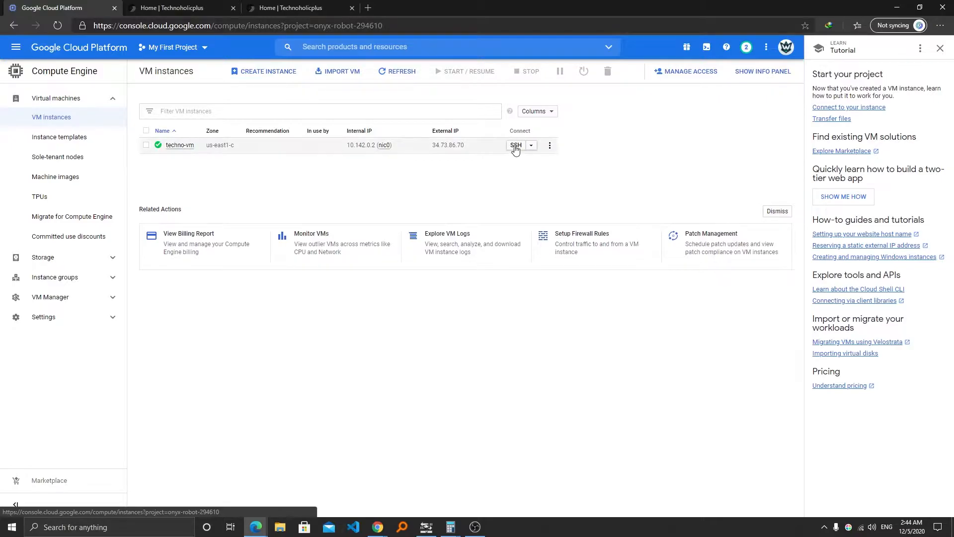
{"action": "left_click", "coordinate": [515, 145]}
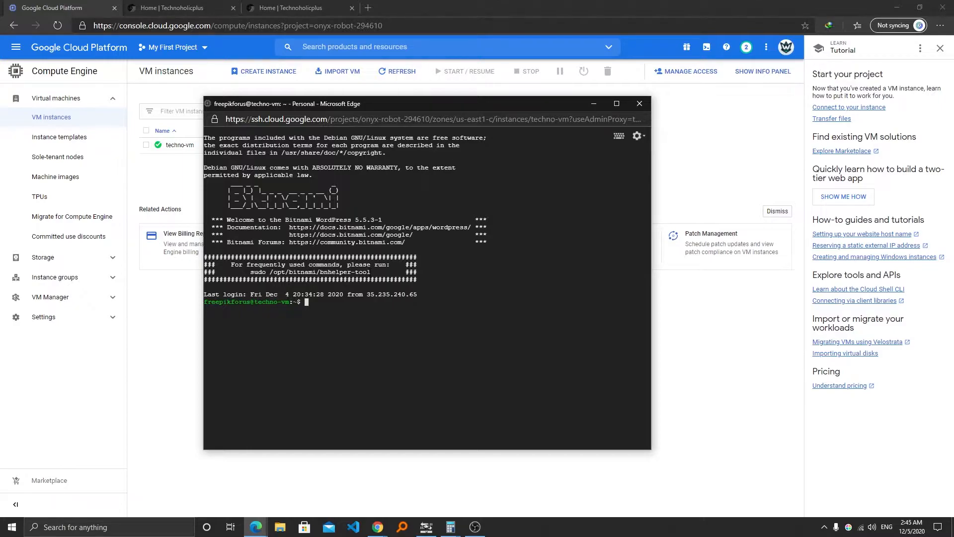
Run sudo /opt/bitnami/bnhelper-tool and start its Let's Encrypt setup option
{"action": "double_click", "coordinate": [354, 271]}
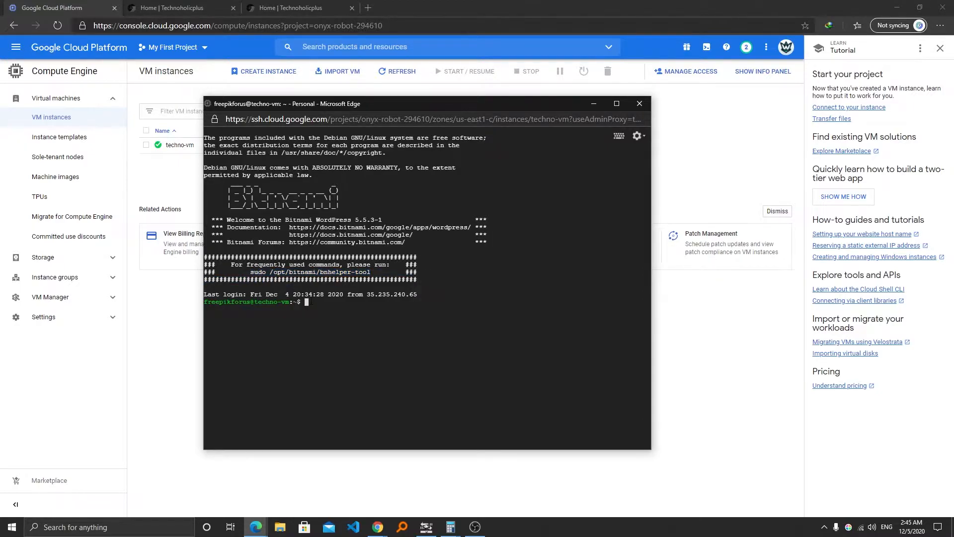
{"action": "type", "text": "sudo /opt/bitnami/bnhelper-tool"}
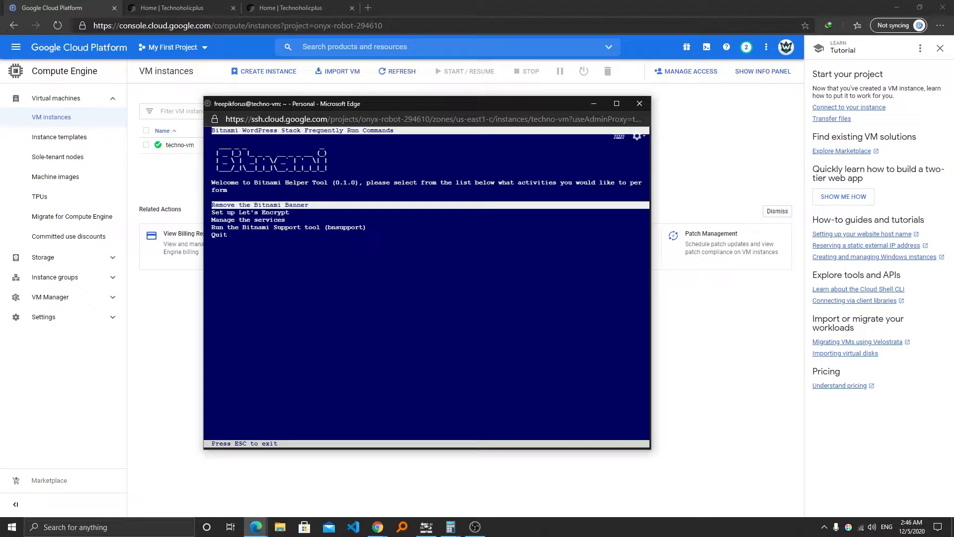
{"action": "key", "text": "Down"}
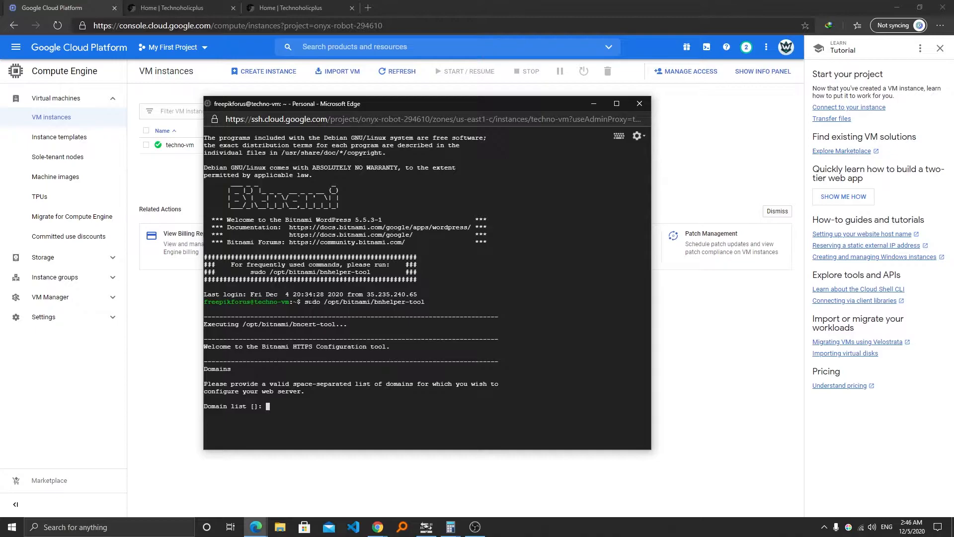
Enter technoholicplus.com, add the www domain, and enable HTTP-to-HTTPS redirection
{"action": "type", "text": "technoholicplus.com"}
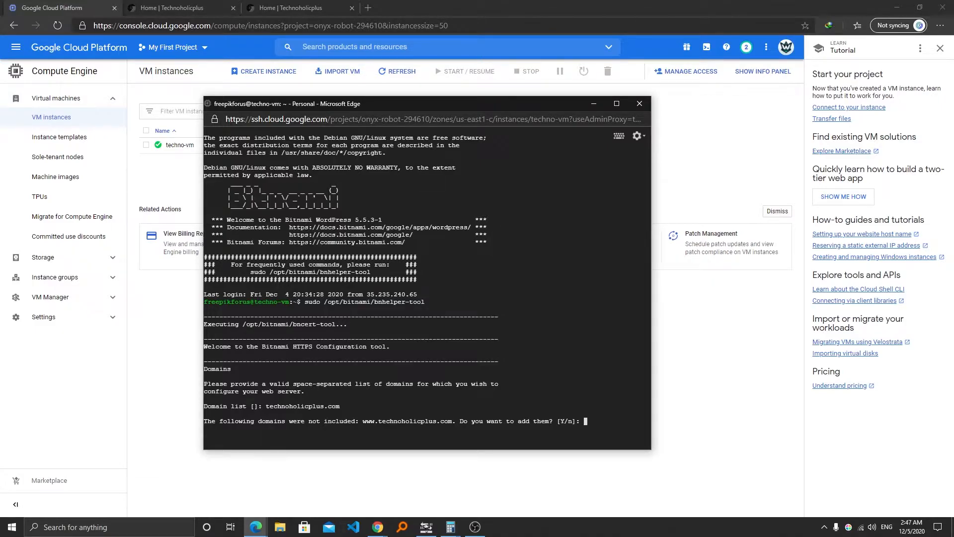
{"action": "type", "text": "y"}
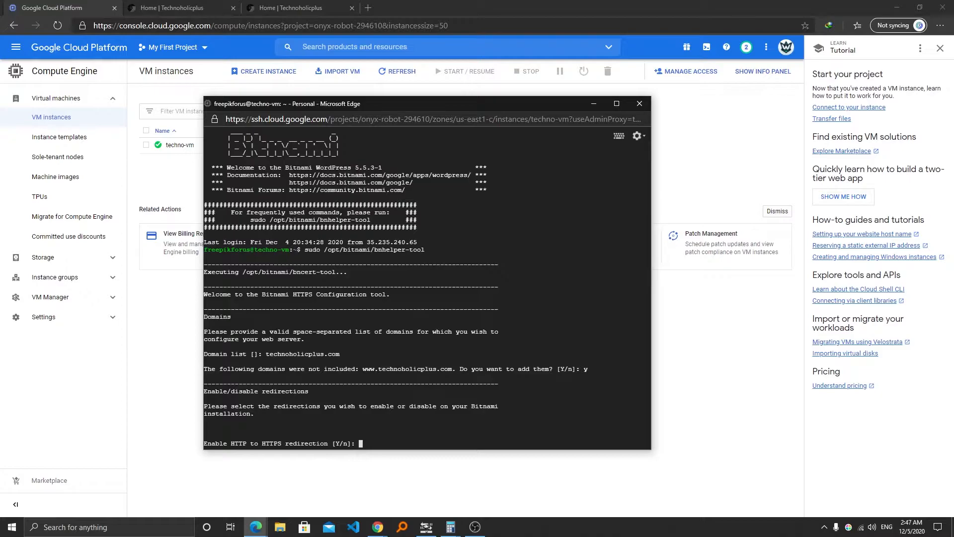
{"action": "type", "text": "y"}
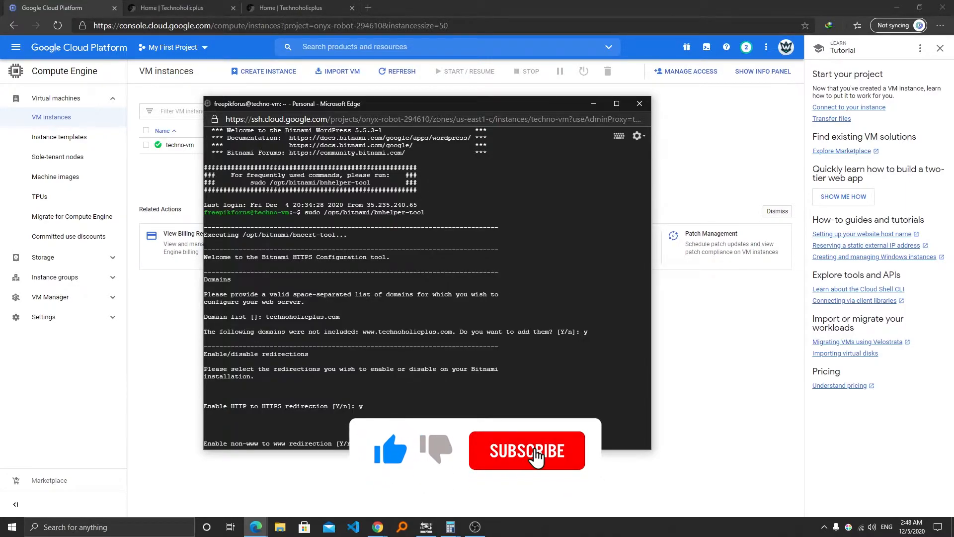
{"action": "left_click", "coordinate": [526, 450]}
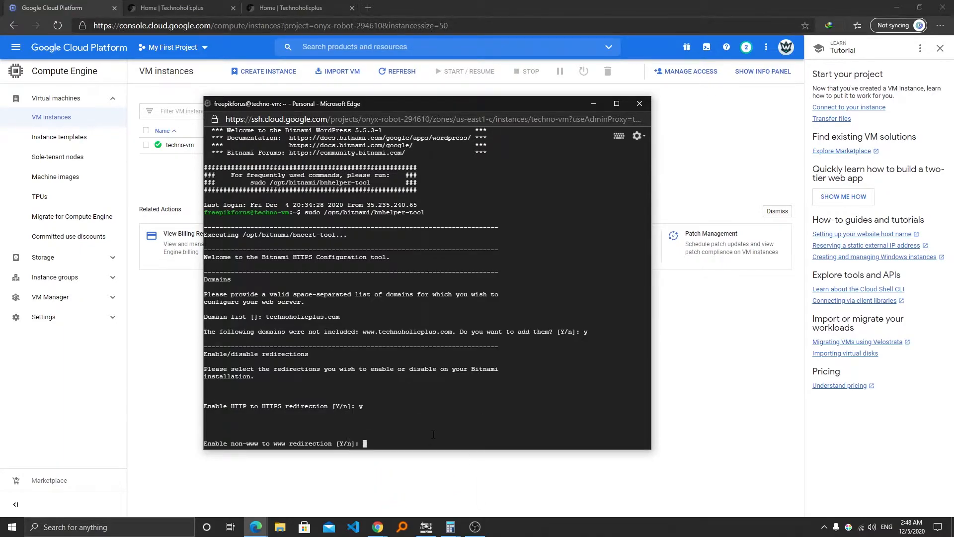
{"action": "type", "text": "n"}
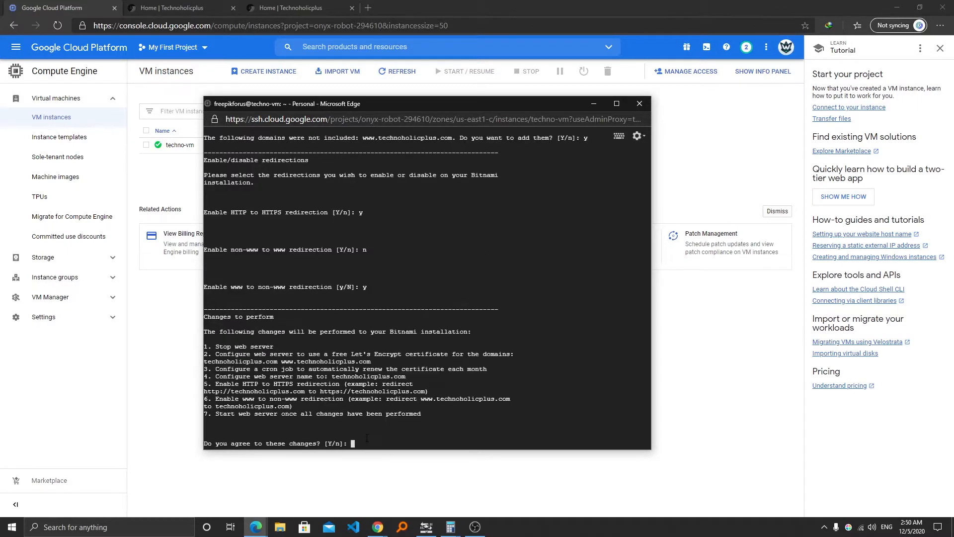
{"action": "type", "text": "y"}
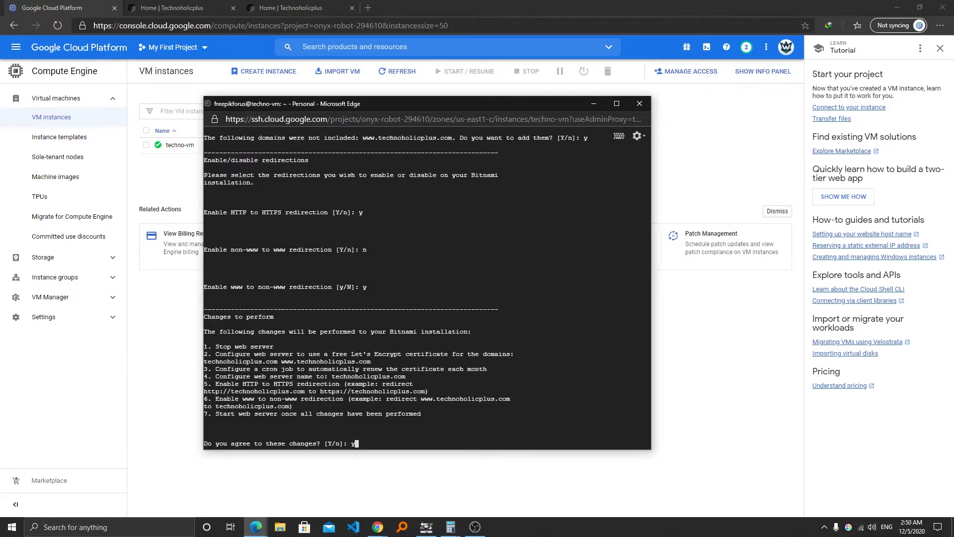
{"action": "key", "text": "enter"}
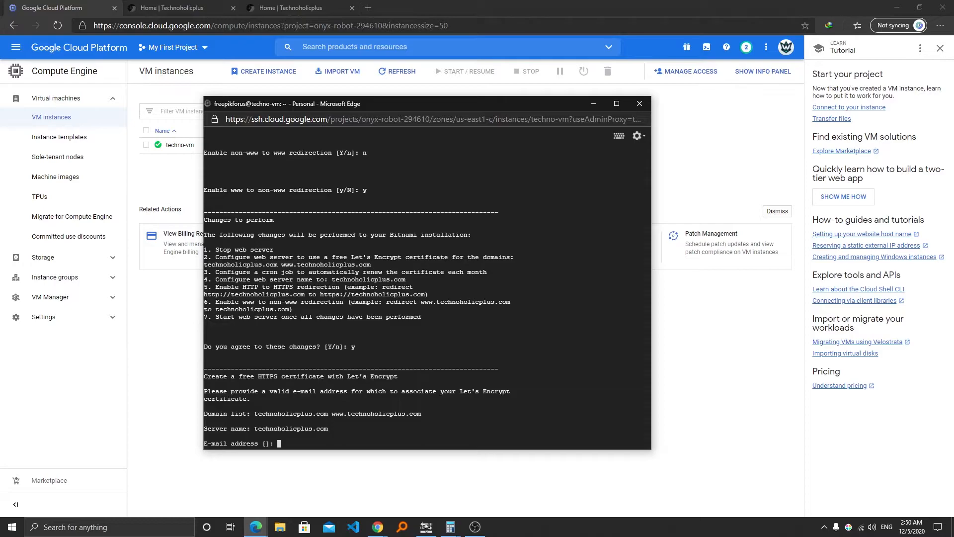
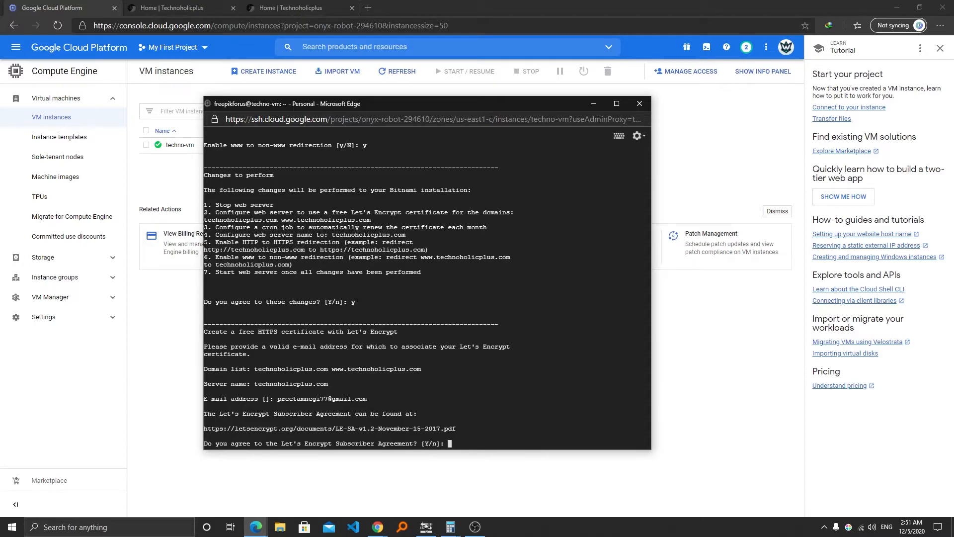
{"action": "type", "text": "y"}
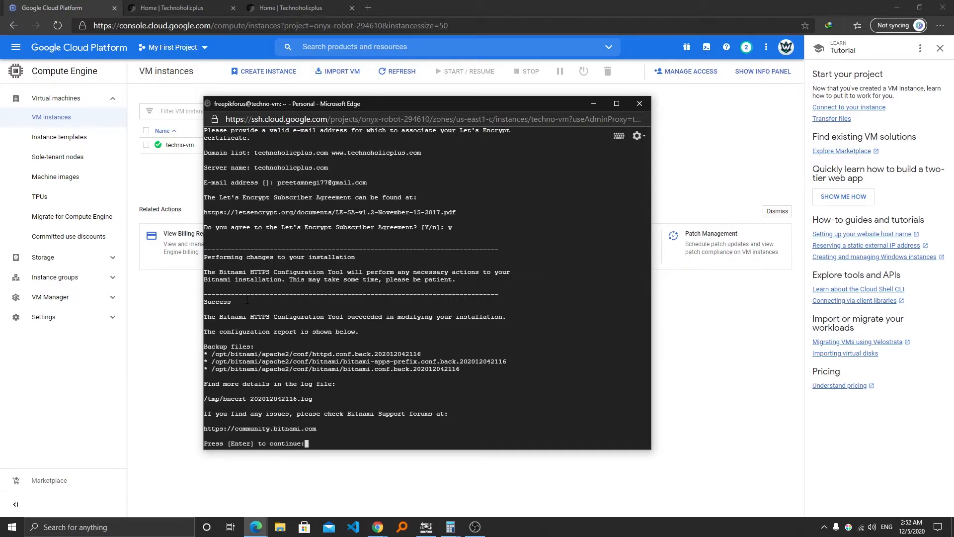
Dismiss the HTTPS configuration report and return to the Bitnami helper menu
{"action": "double_click", "coordinate": [217, 301]}
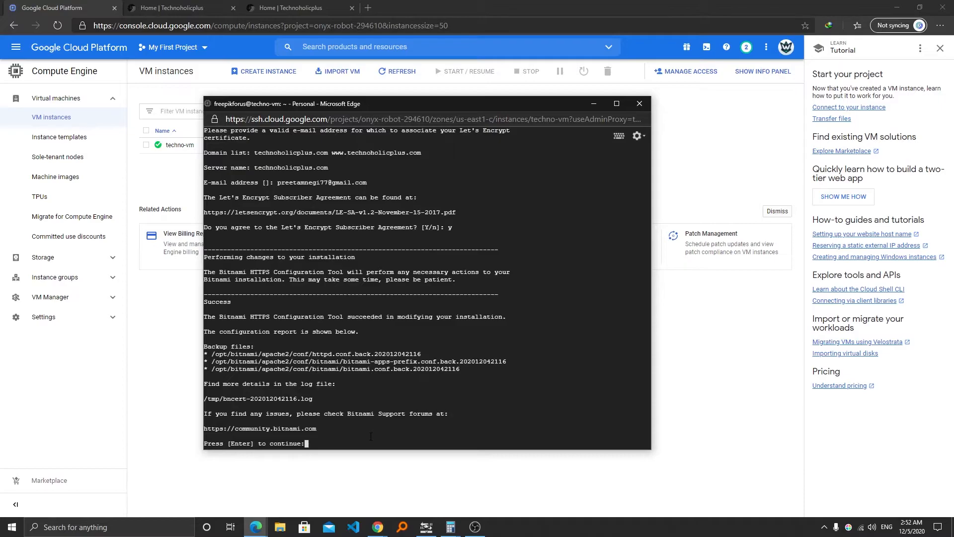
{"action": "key", "text": "enter"}
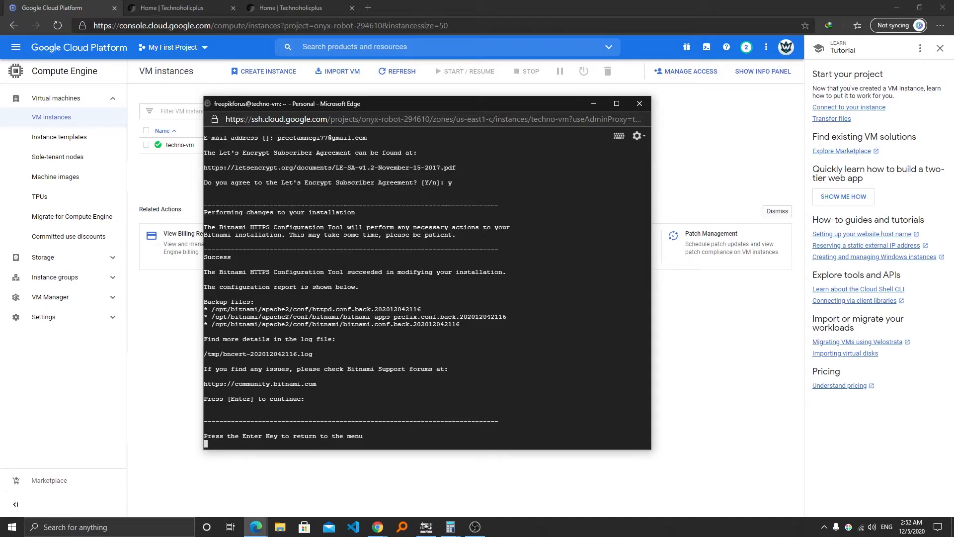
{"action": "key", "text": "enter"}
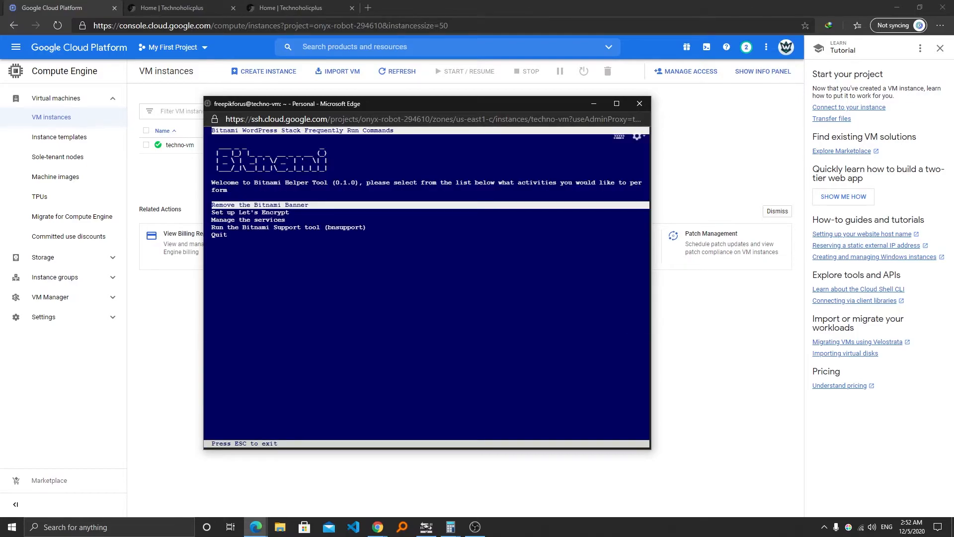
Reload technoholicplus.com in Edge and confirm it now loads over https
{"action": "left_click", "coordinate": [177, 8]}
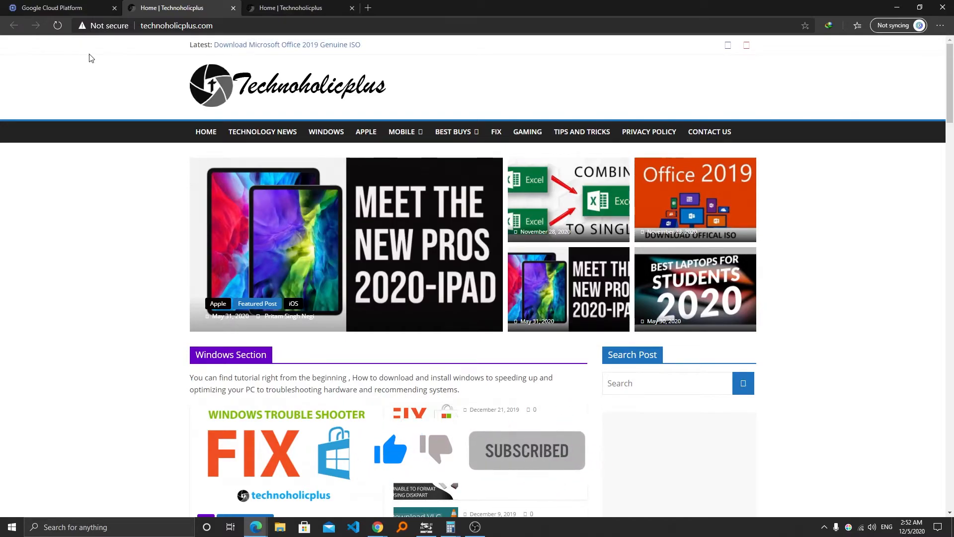
{"action": "left_click", "coordinate": [82, 26]}
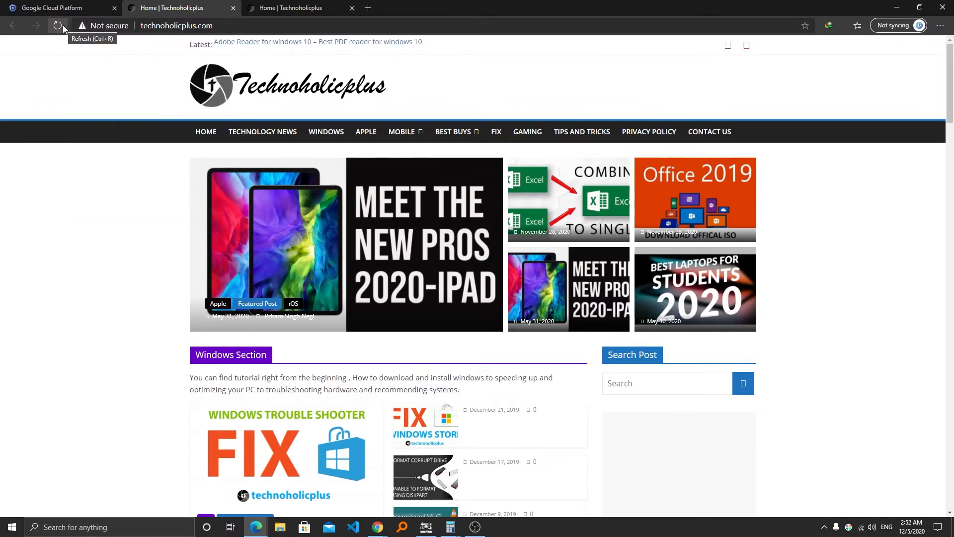
{"action": "left_click", "coordinate": [59, 25]}
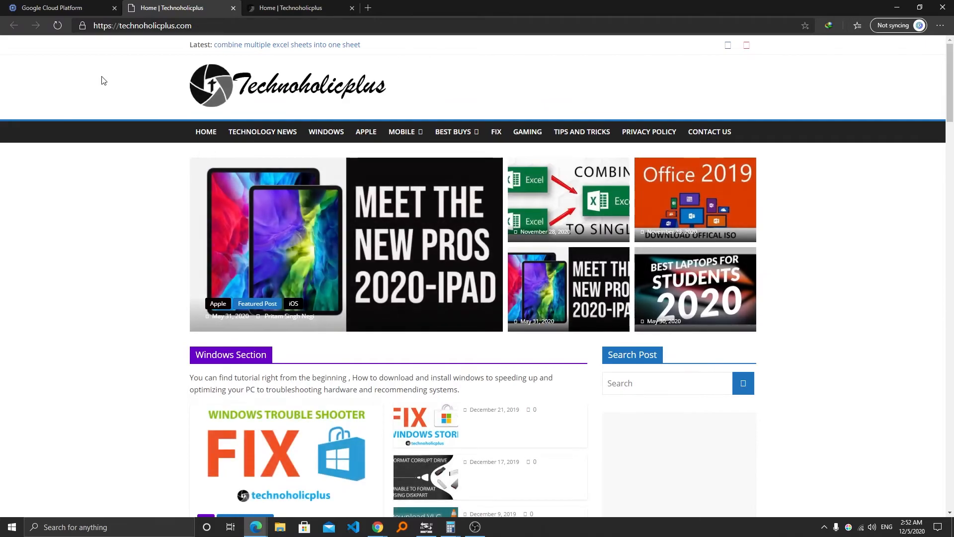
{"action": "scroll", "scroll_direction": "down", "scroll_amount": 3}
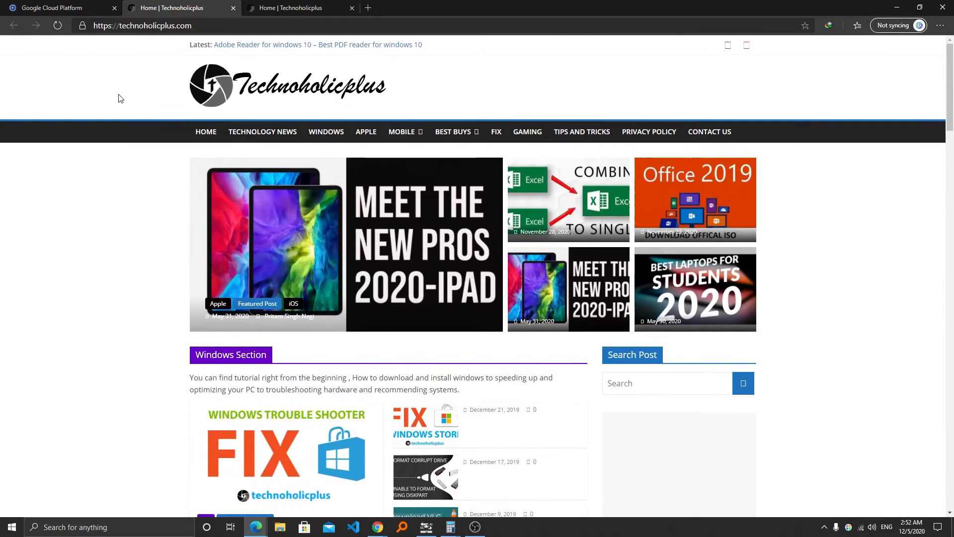
{"action": "left_click", "coordinate": [55, 7]}
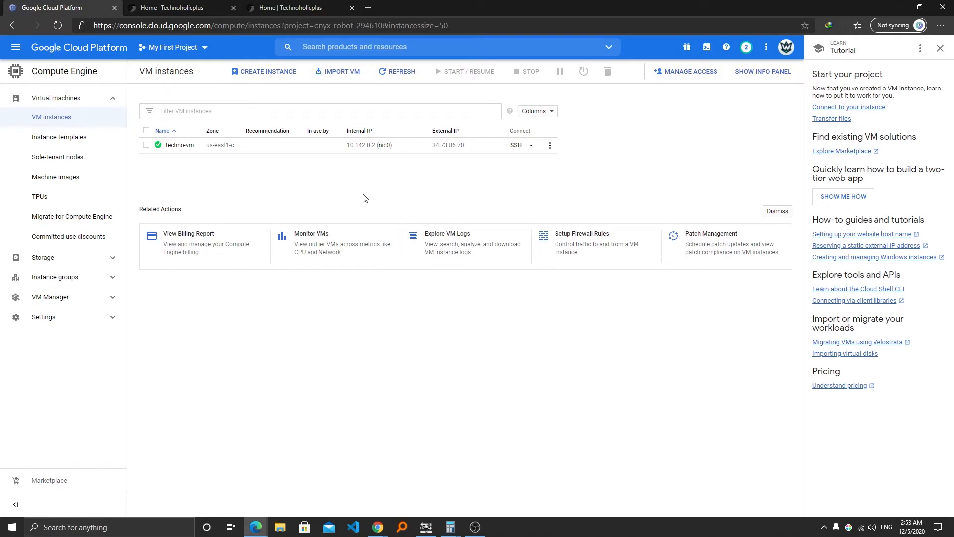
{"action": "left_click", "coordinate": [181, 8]}
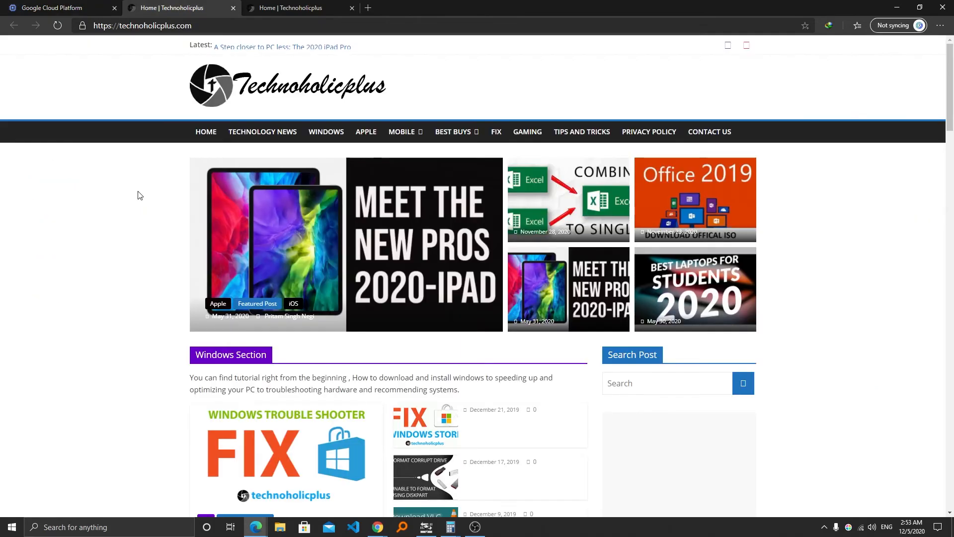